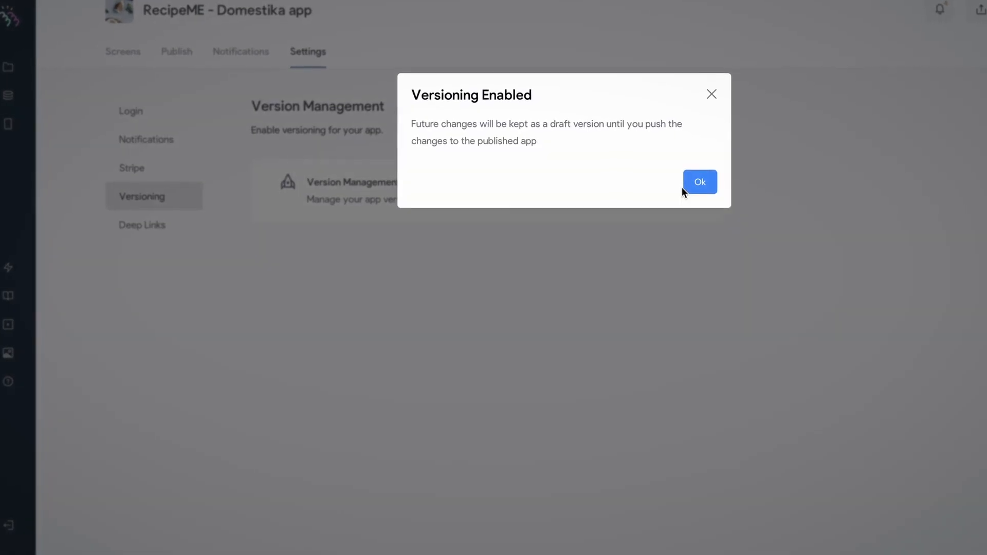
# Step: Confirm the Versioning Enabled notice for the RecipeME app with Ok
pyautogui.click(700, 182)
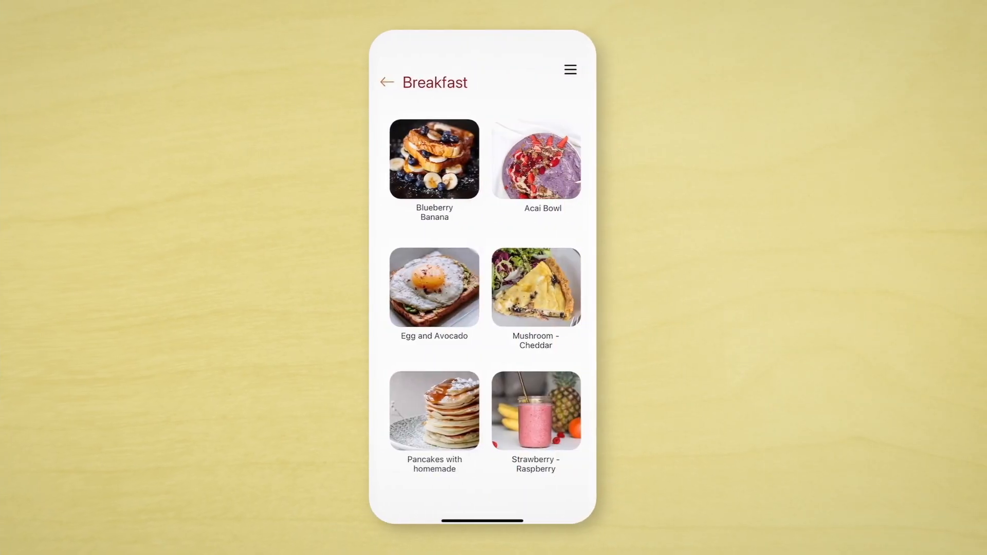